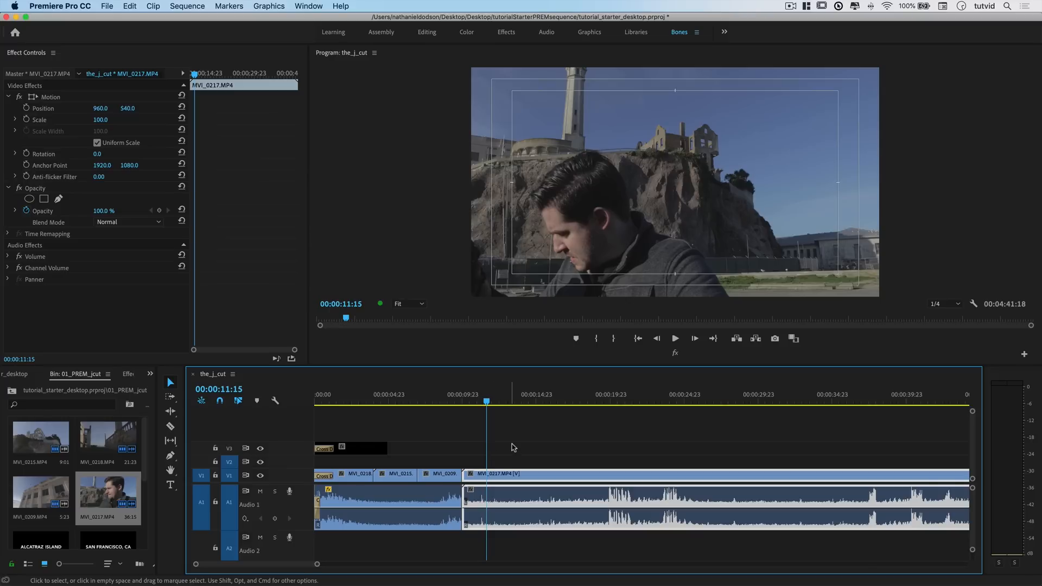
mouse_move(440, 396)
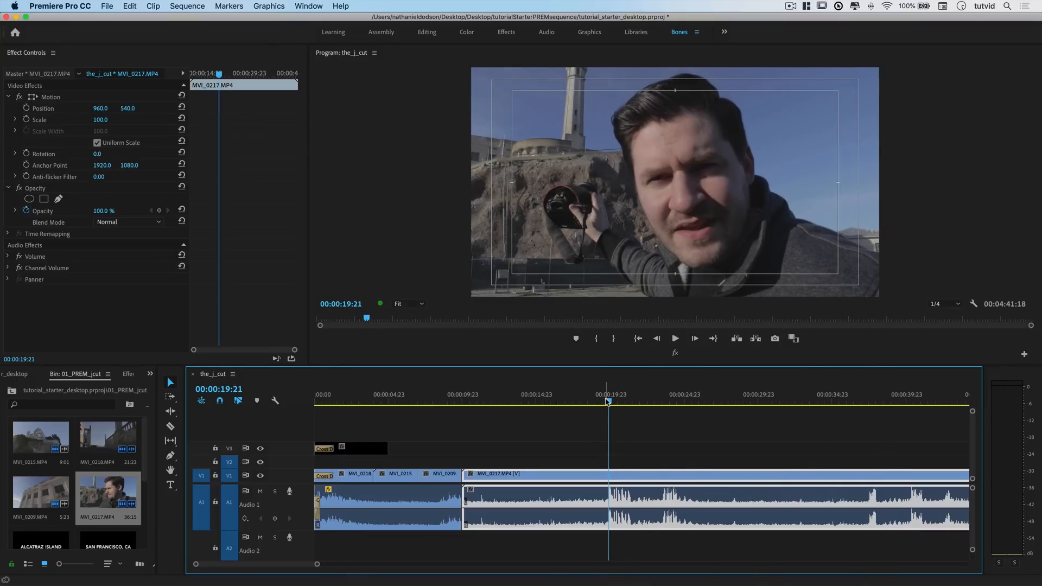
- Trim the tail of the final MVI_0217 clip so it ends earlier
click(675, 338)
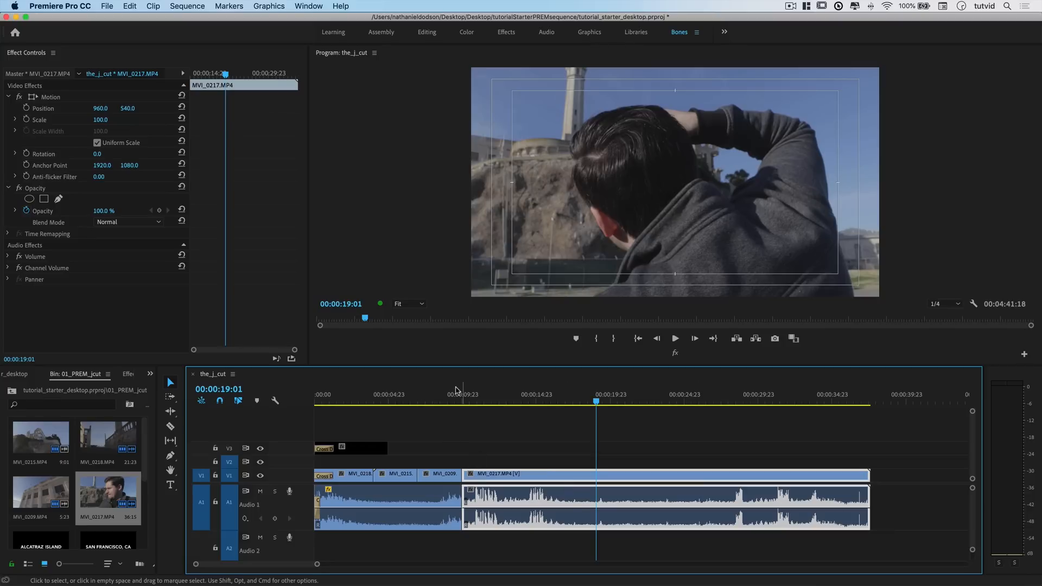
- Review the cut, then ripple-trim MVI_0209 to a sliver so MVI_0217 starts near seven seconds
click(435, 401)
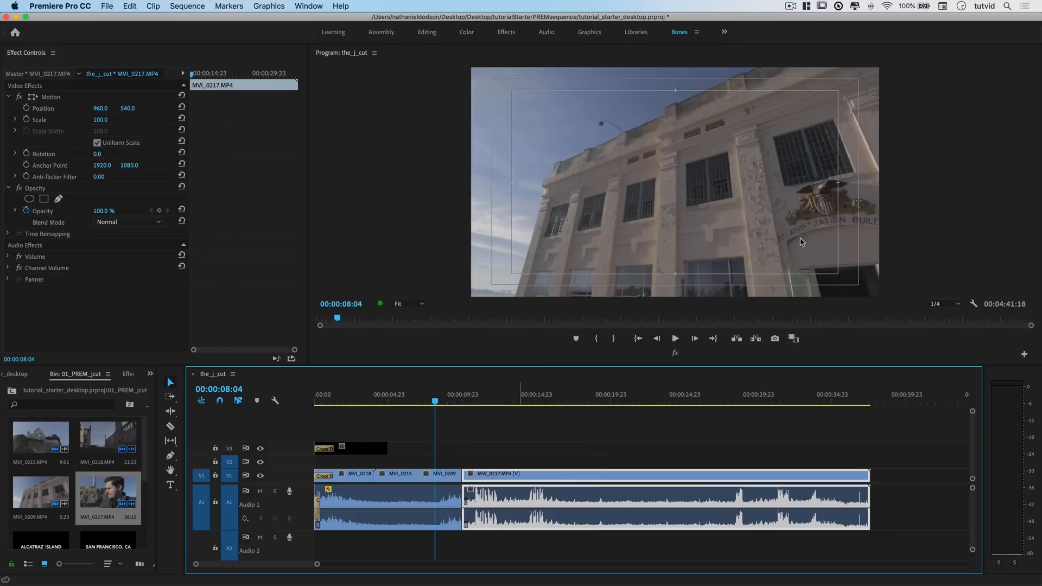
click(674, 338)
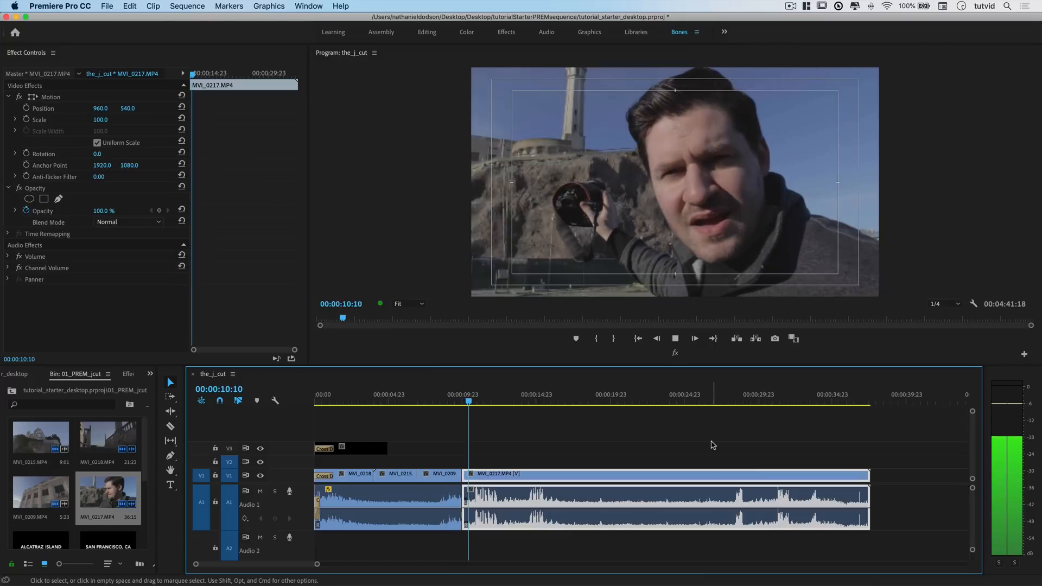
click(675, 338)
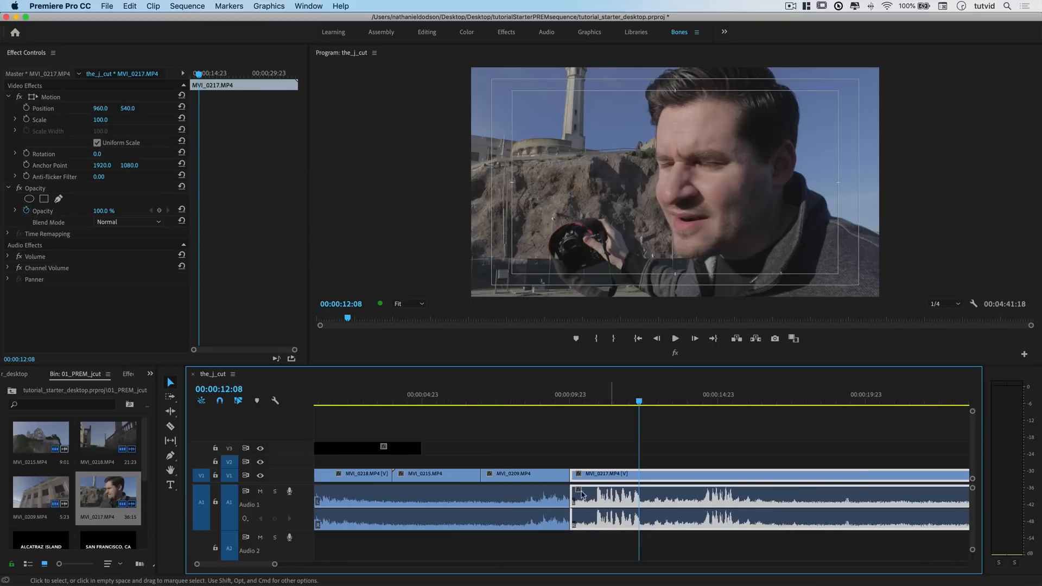
click(498, 400)
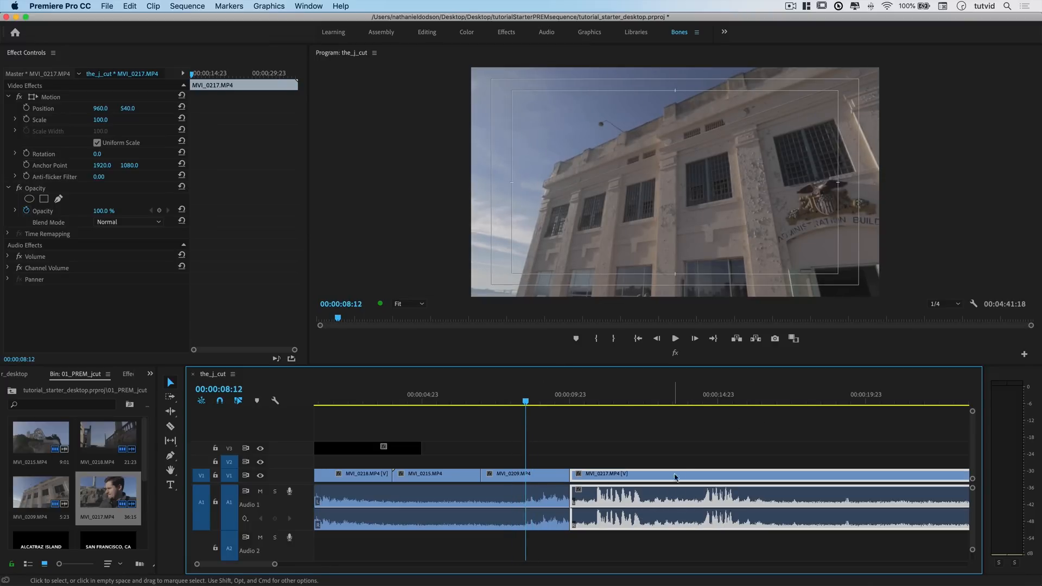
click(497, 402)
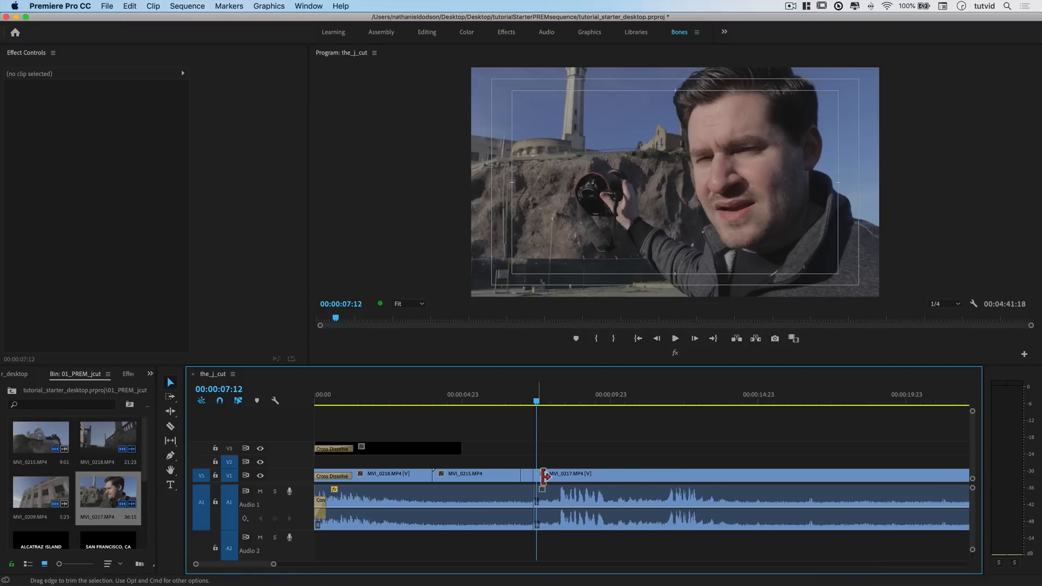
click(501, 400)
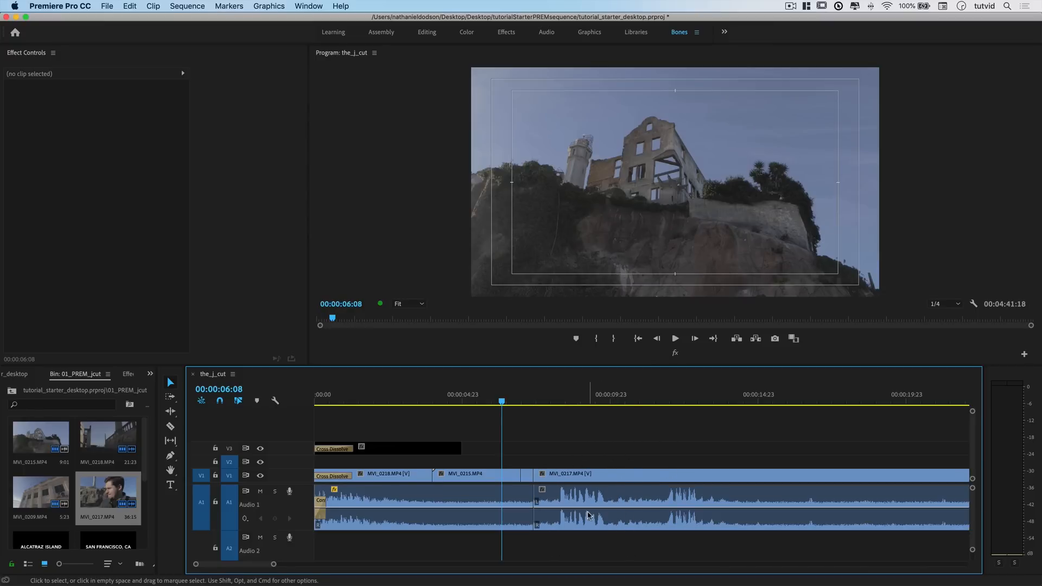
right_click(568, 473)
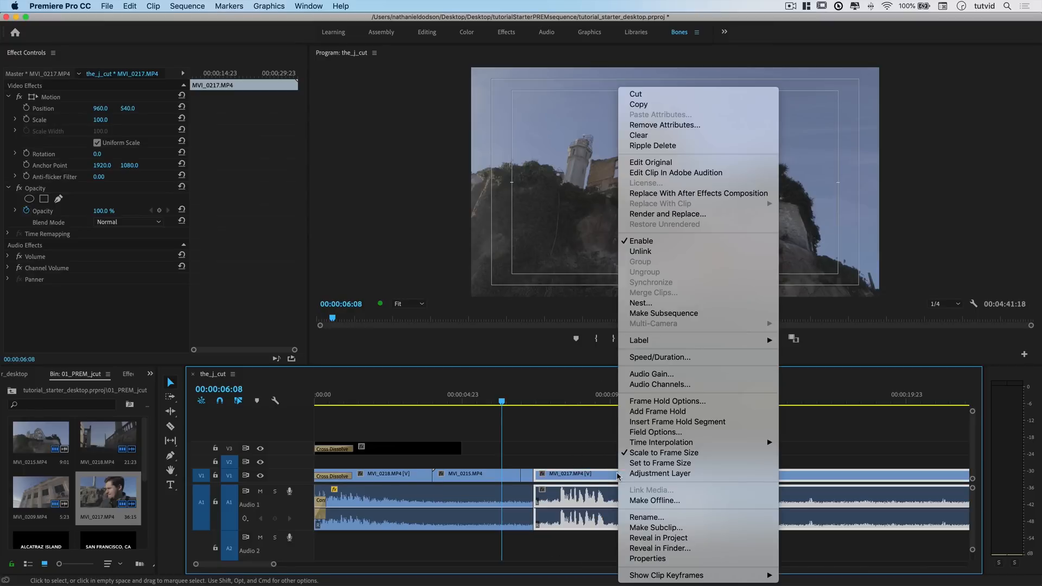
mouse_move(657, 251)
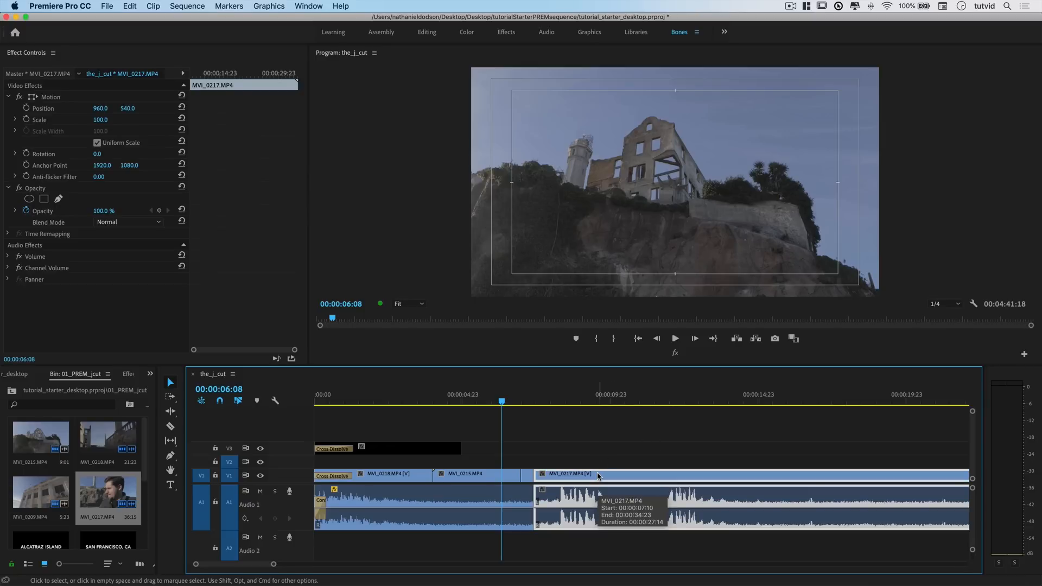
mouse_move(577, 443)
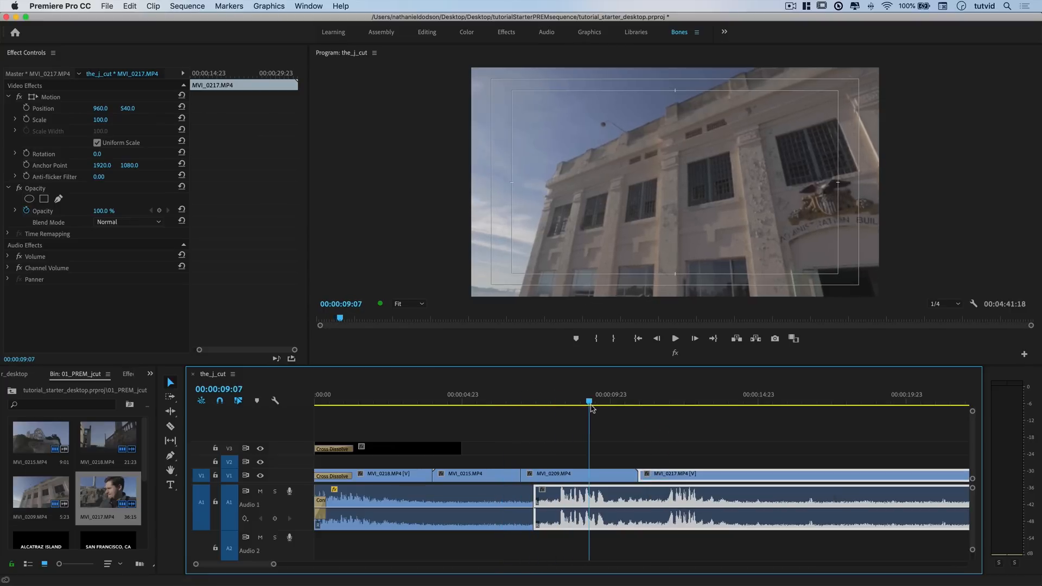
click(674, 338)
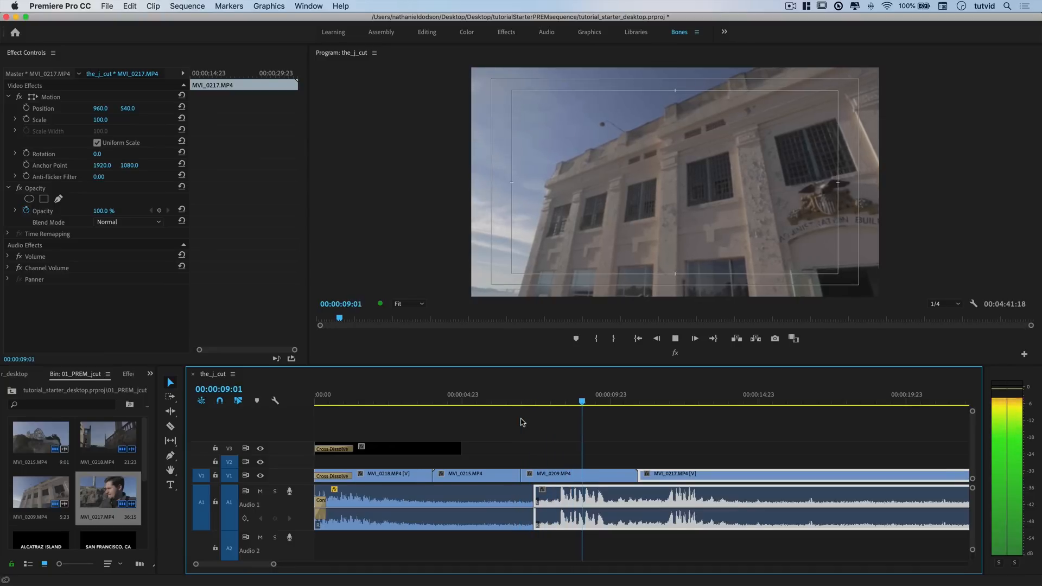
click(638, 401)
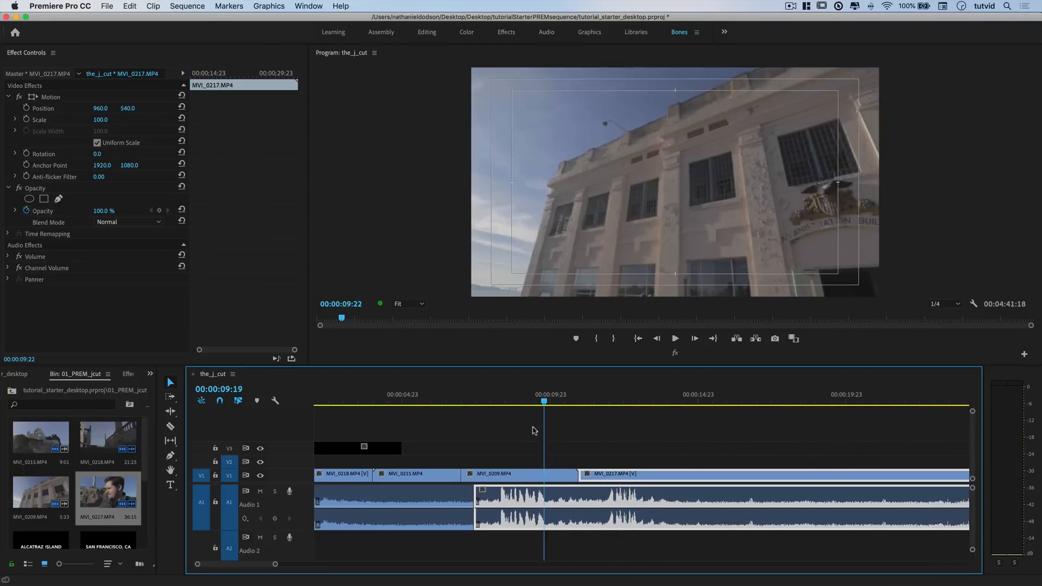
click(443, 402)
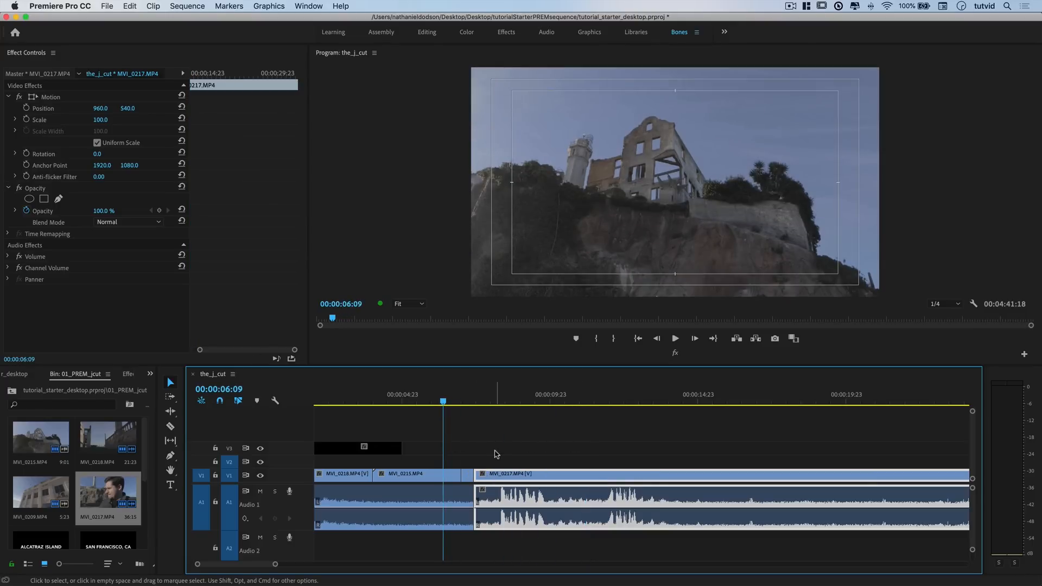
- Extend the MVI_0209 building picture over MVI_0217's start, leaving the talking audio leading beneath
click(465, 435)
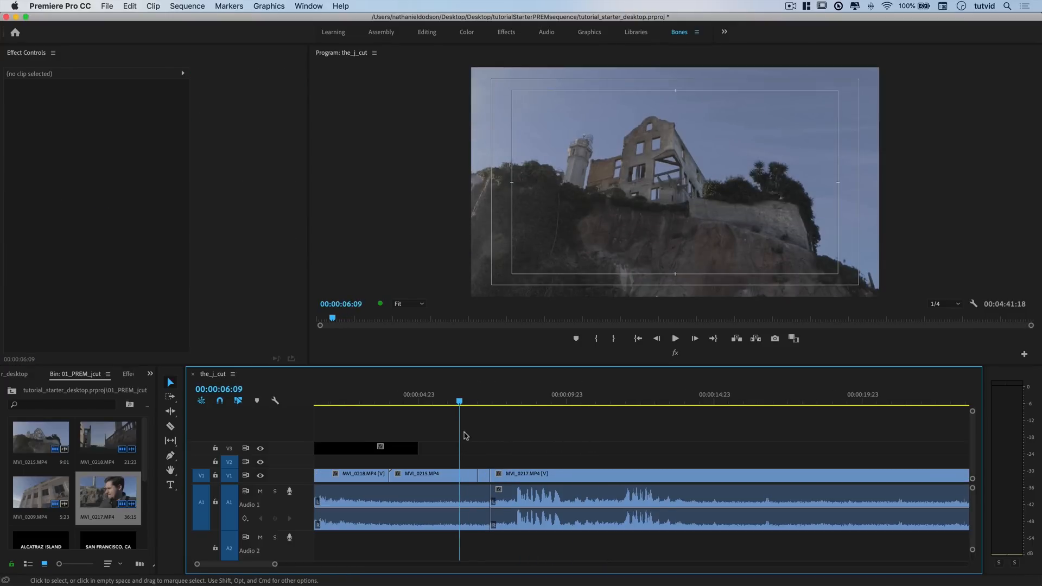
click(170, 411)
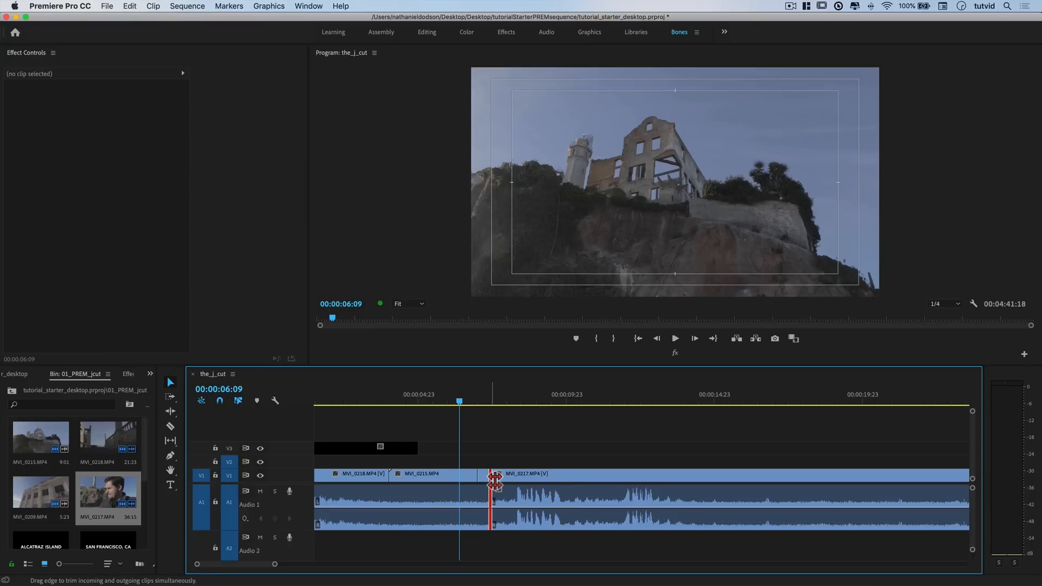
drag(495, 480, 531, 480)
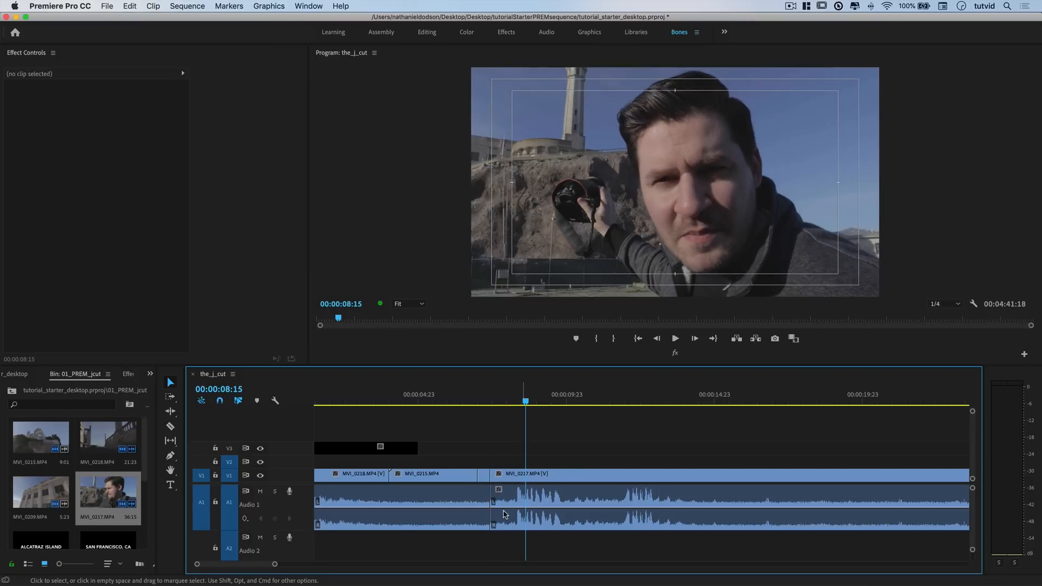
mouse_move(494, 476)
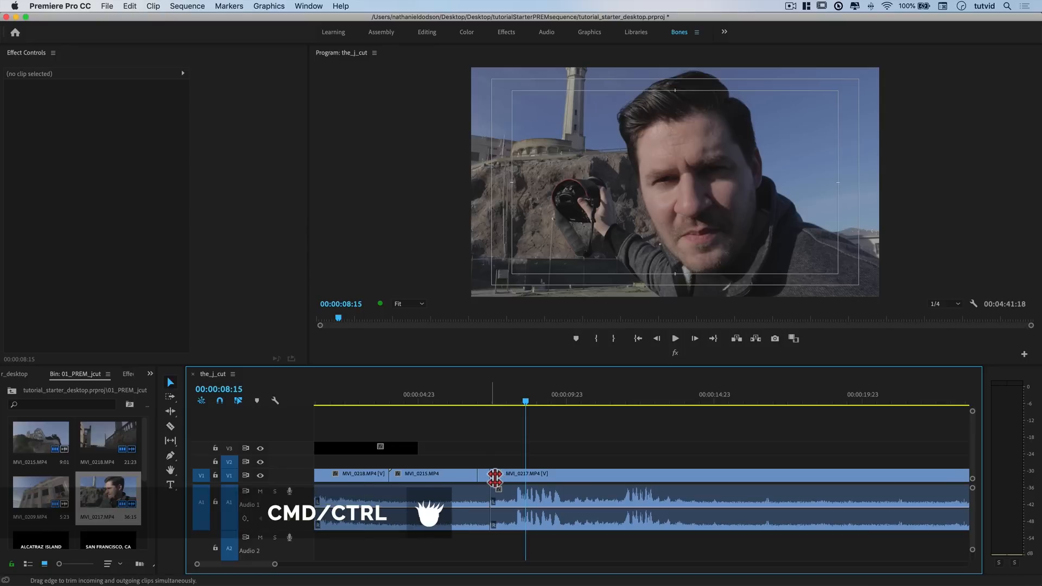
drag(494, 475, 542, 476)
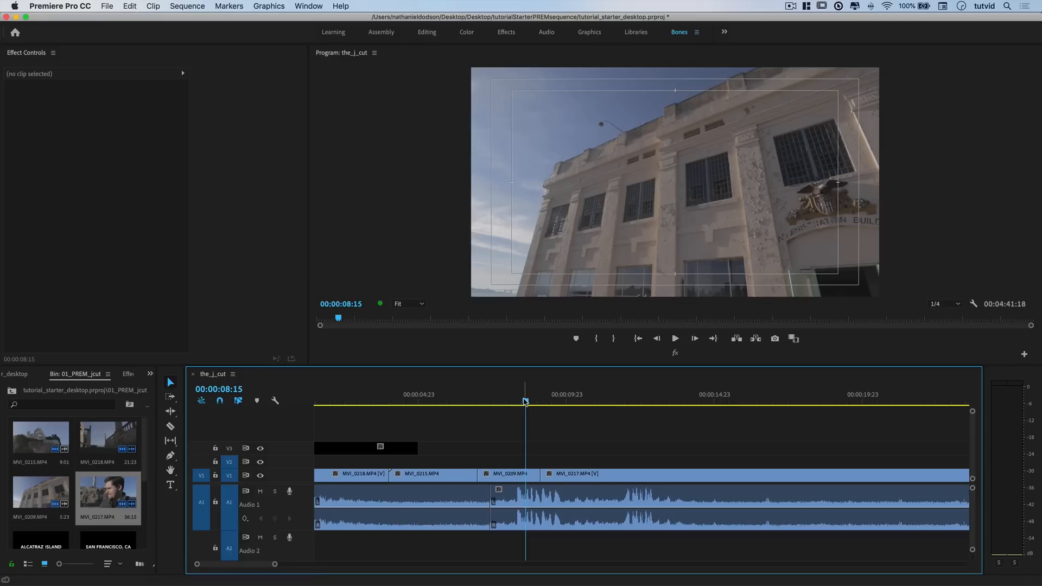
click(455, 403)
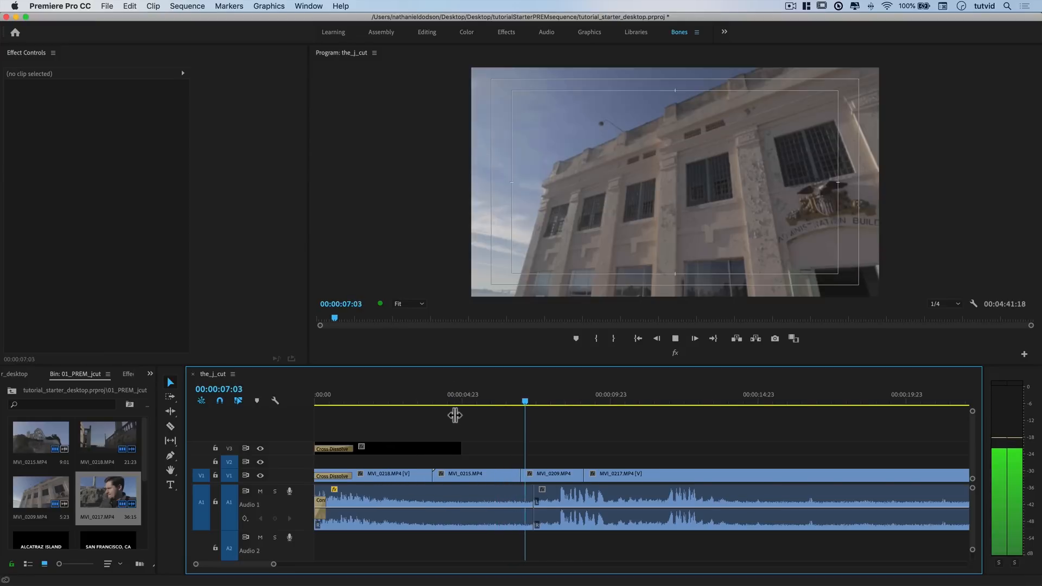
click(583, 394)
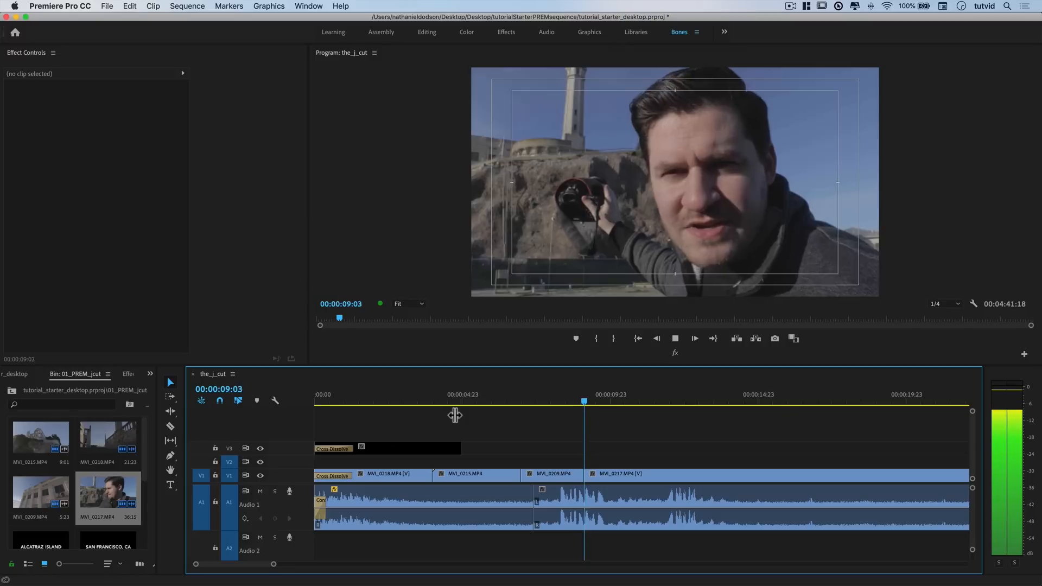
click(545, 394)
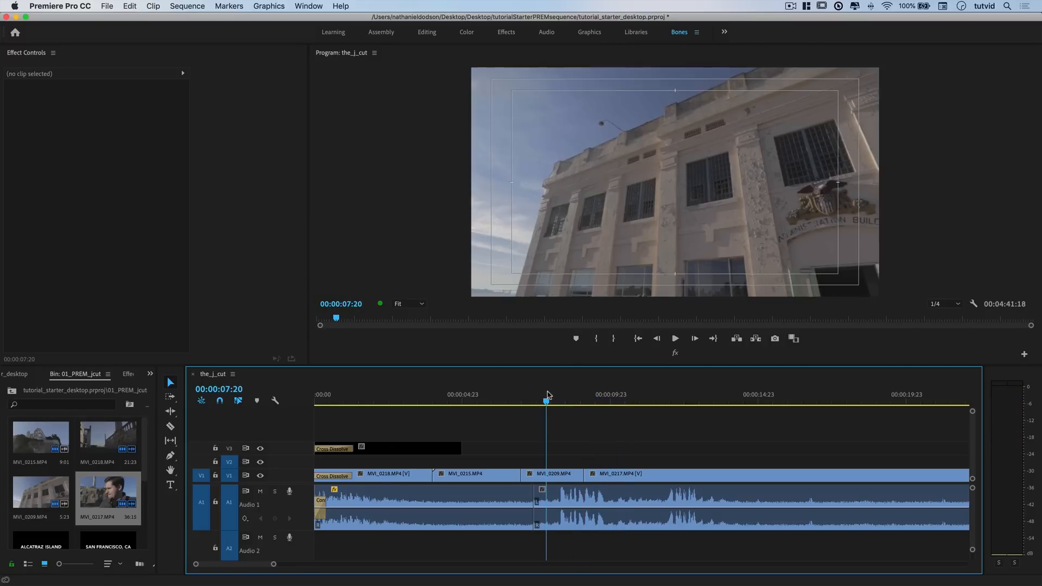
click(638, 474)
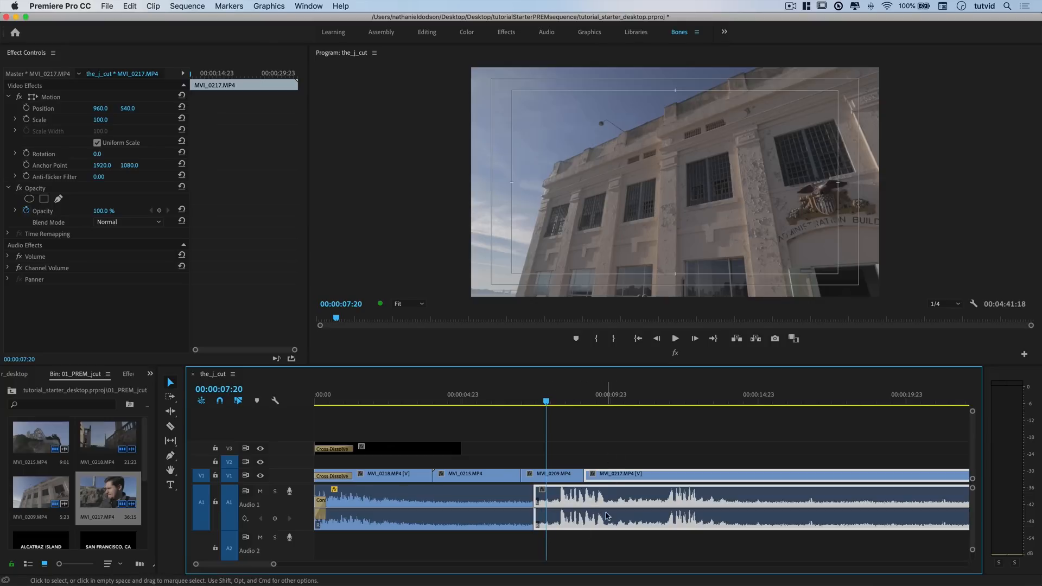
mouse_move(632, 557)
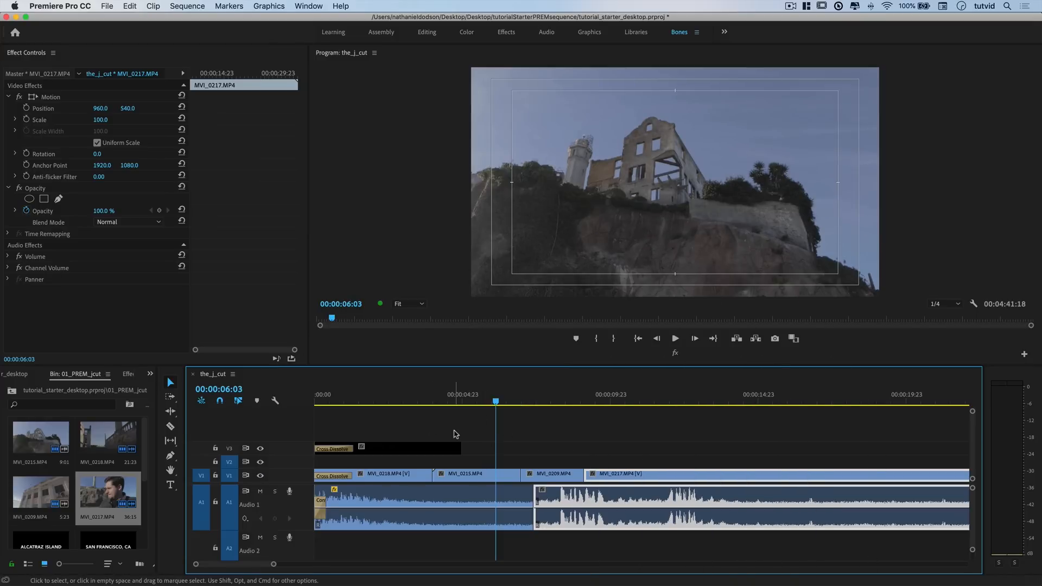
click(673, 338)
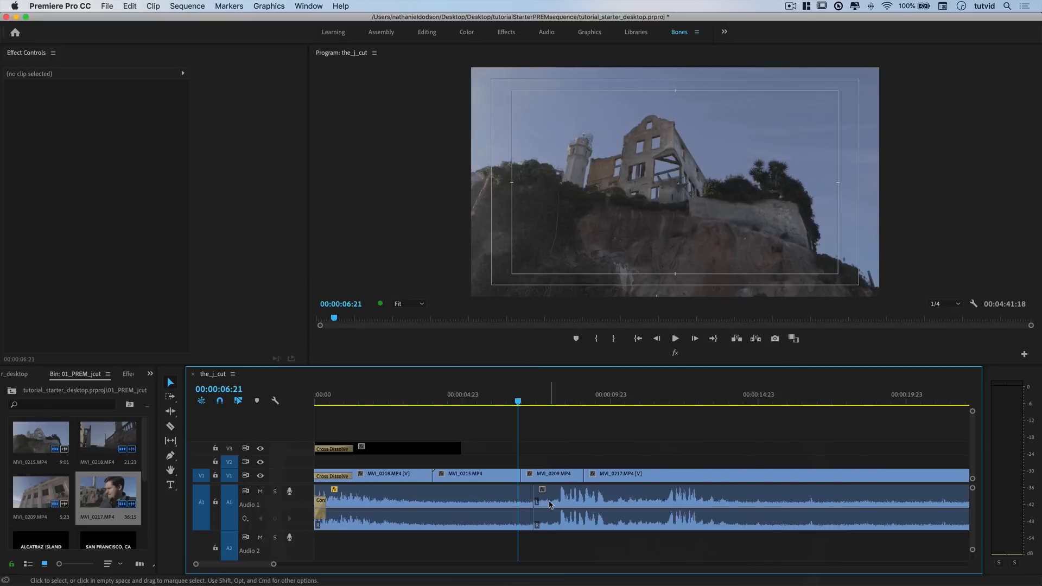
- Apply a Constant Power crossfade at the A1 audio edit and scrub through to preview it
click(109, 374)
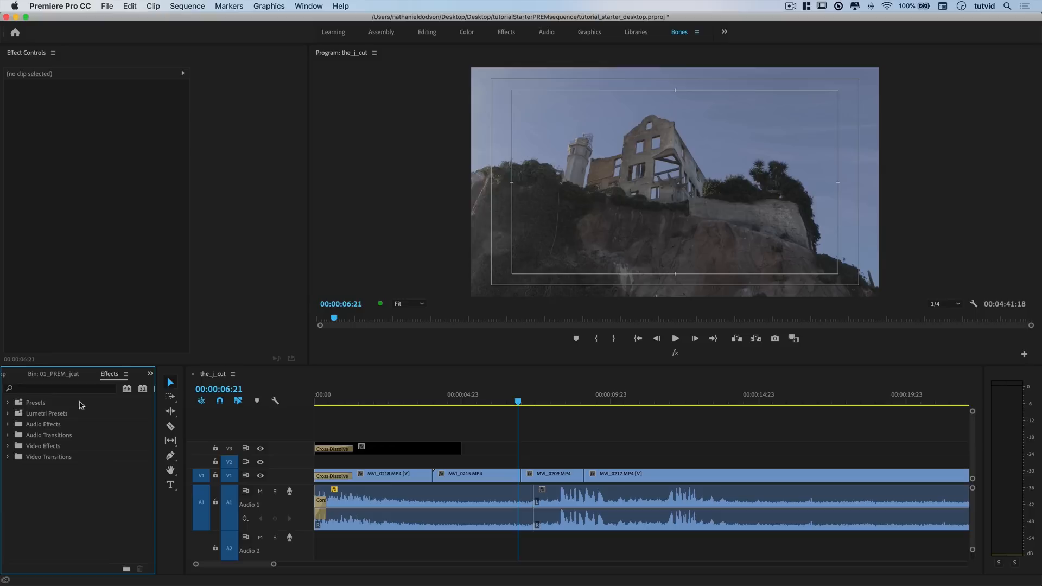
click(7, 435)
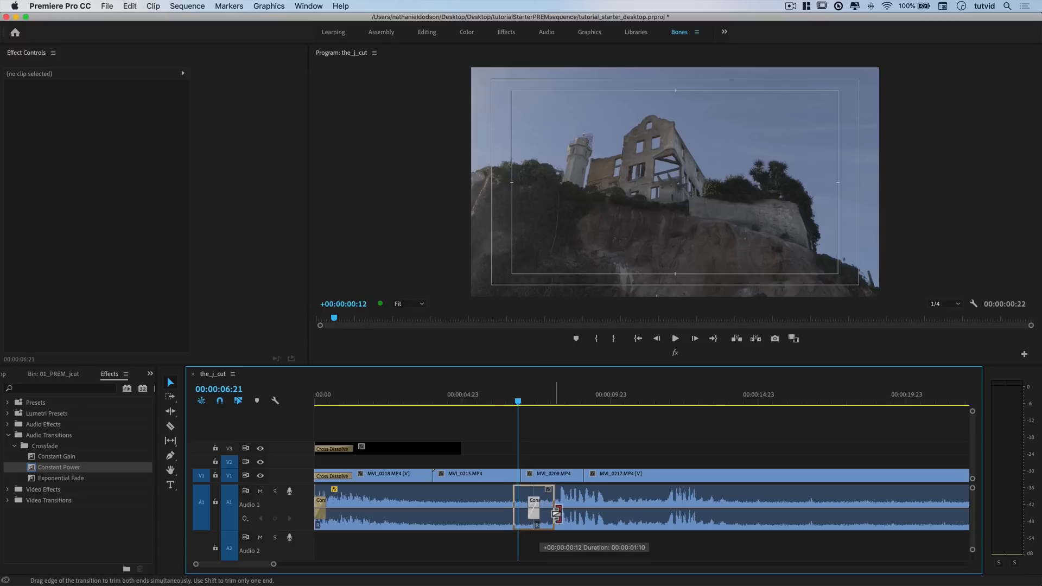
click(532, 511)
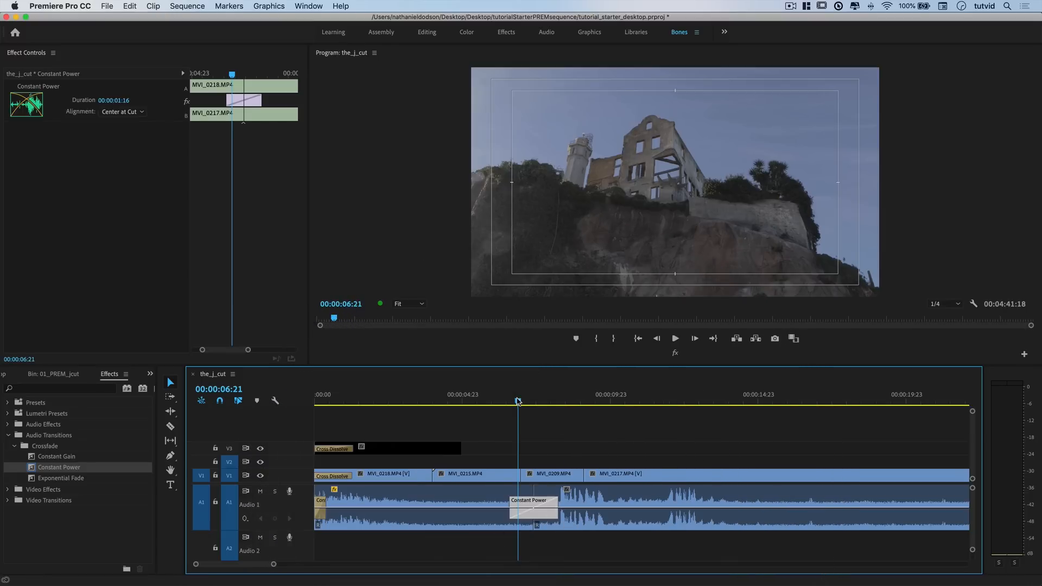
drag(518, 402, 501, 402)
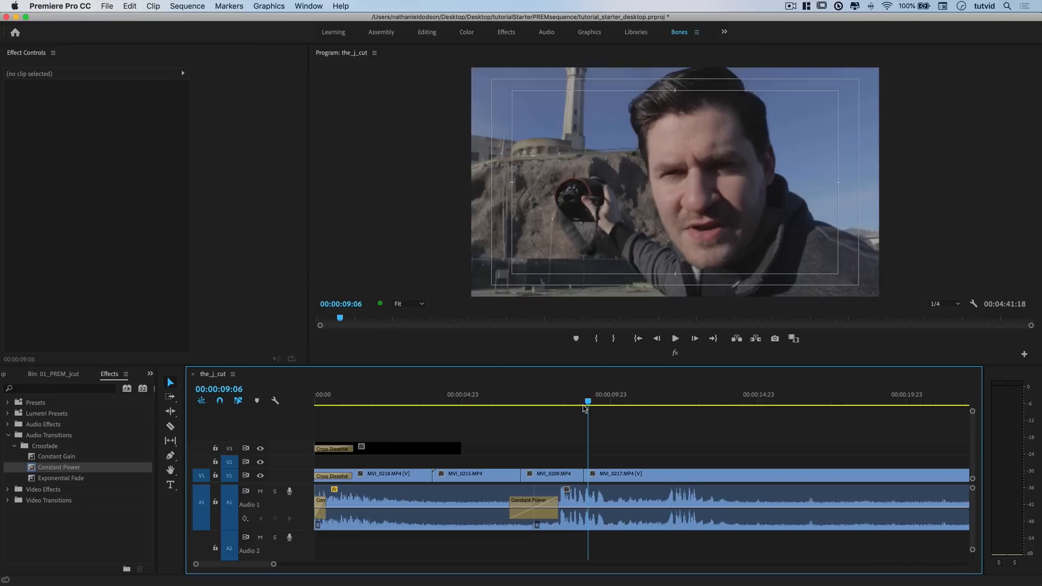
drag(586, 403, 562, 403)
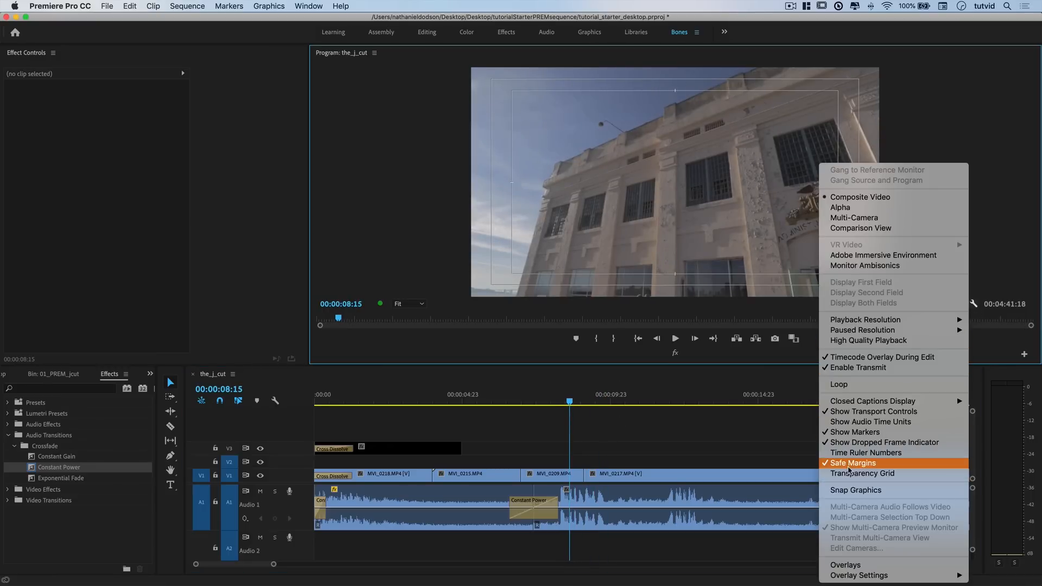
- Turn off Safe Margins in the Program Monitor settings
click(856, 462)
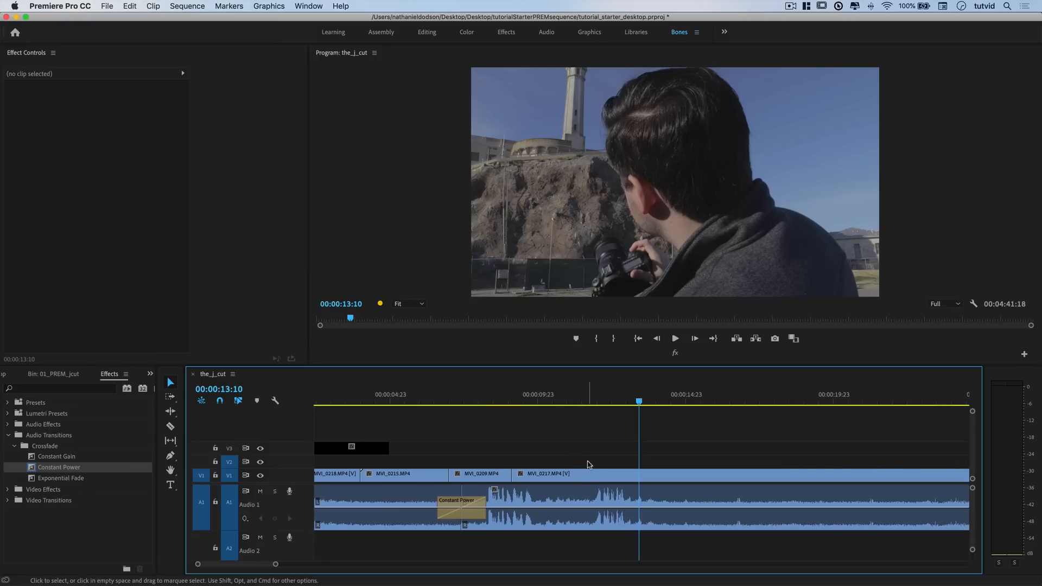
mouse_move(578, 443)
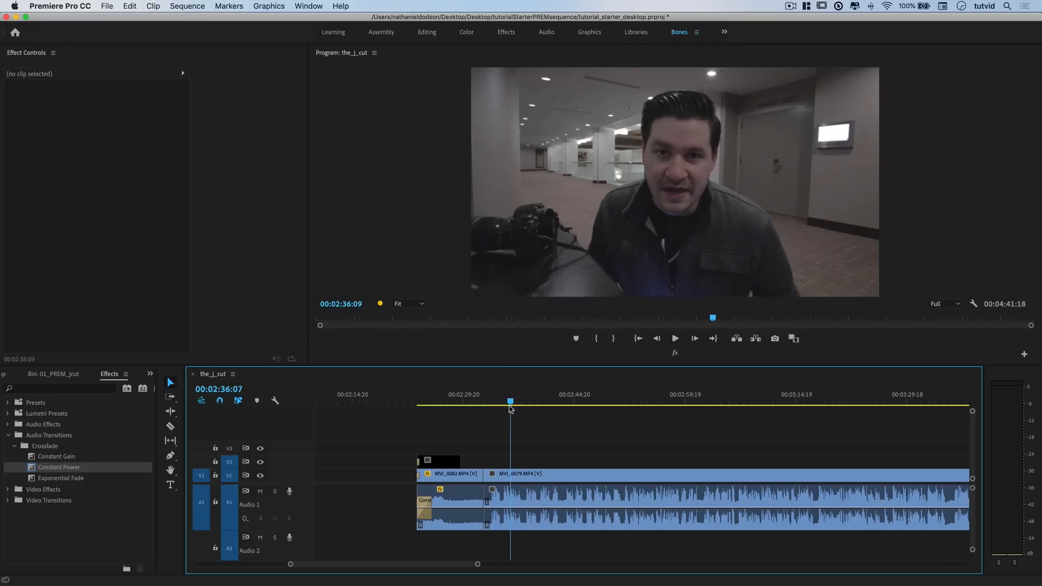
- Scrub to the MVI_0082 street shot and zoom the timeline onto its MVI_0079 edit
drag(510, 403, 473, 403)
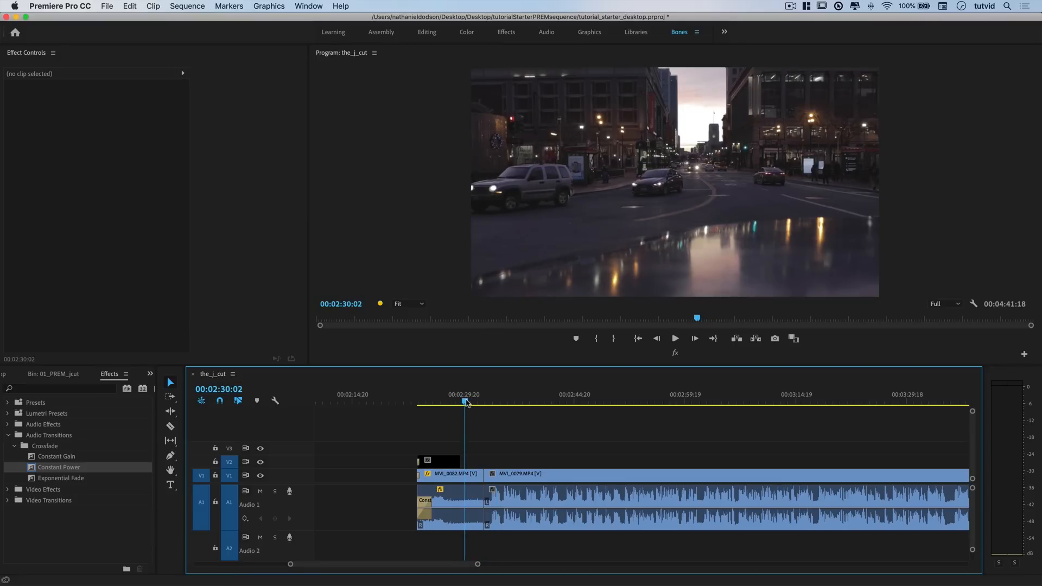
drag(464, 402, 457, 402)
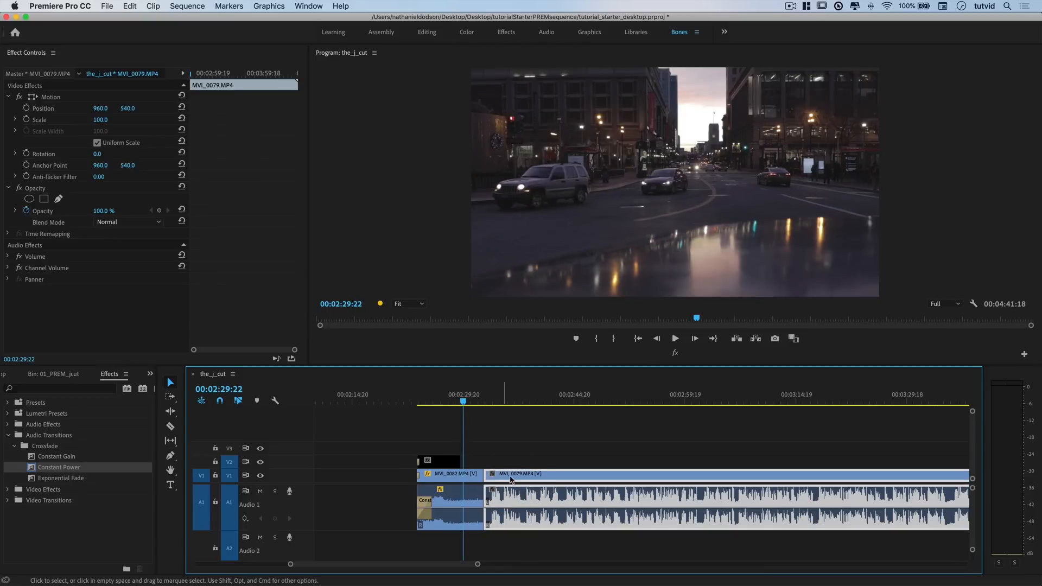
drag(512, 473, 495, 479)
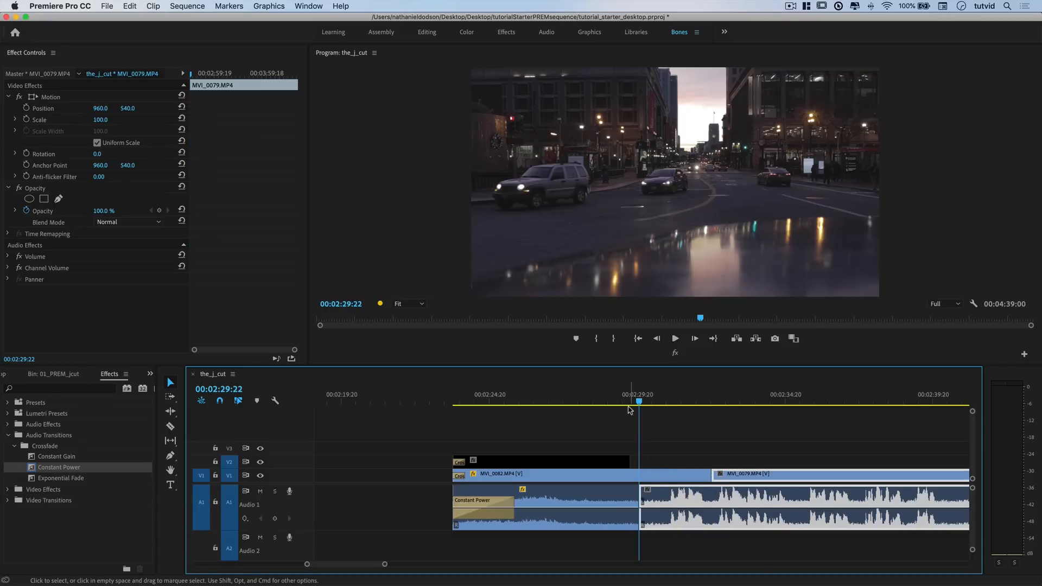
click(543, 402)
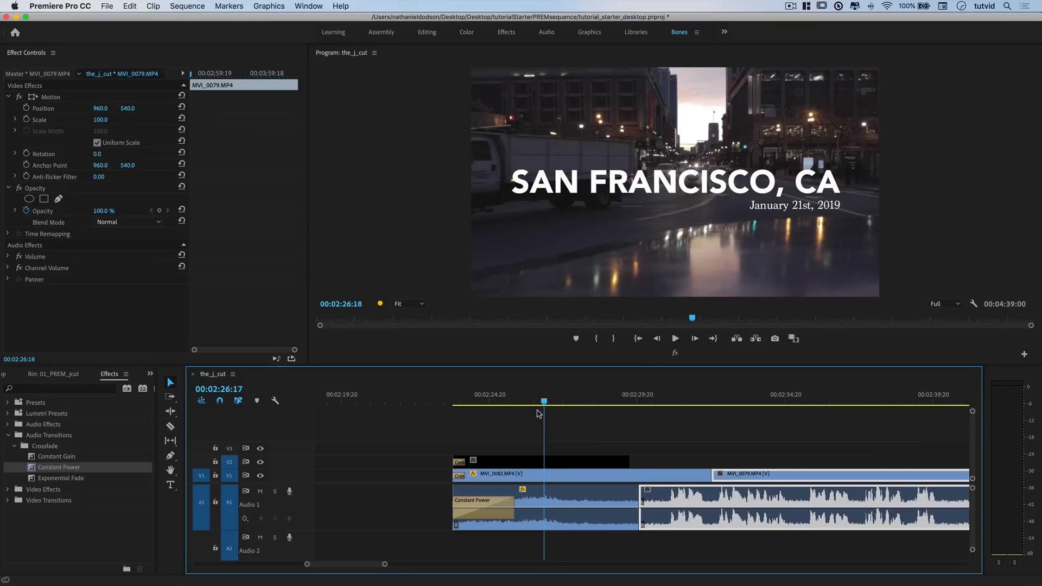